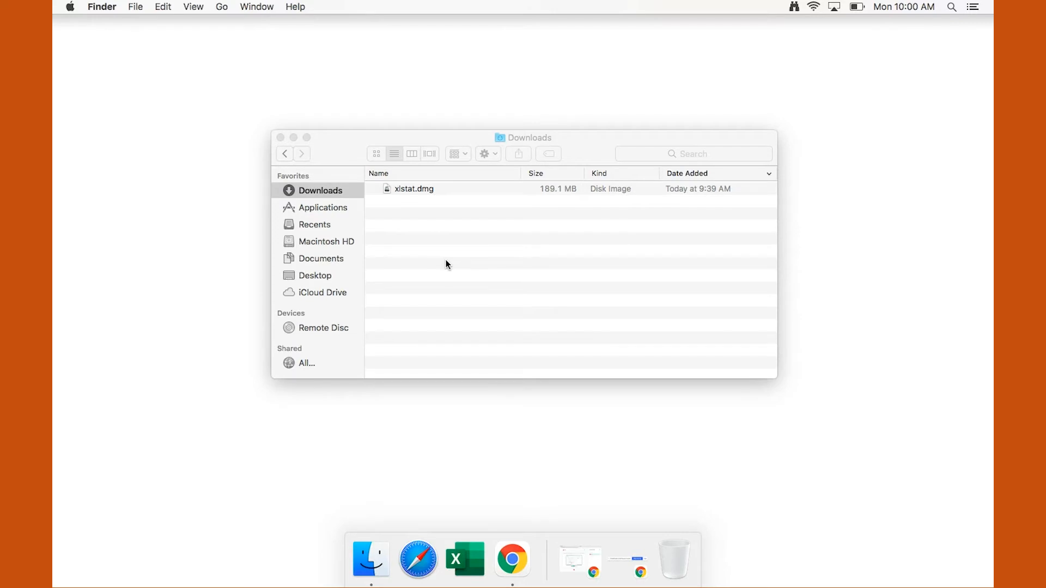
mouse_move(410, 207)
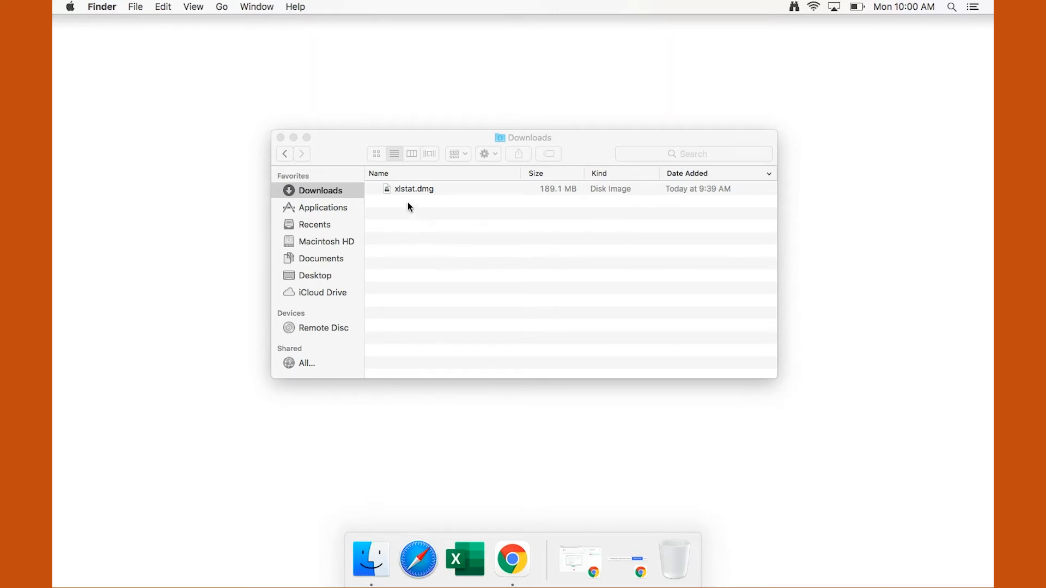
Step: Open the downloaded xlstat.dmg disk image from the Downloads folder
left_click(410, 188)
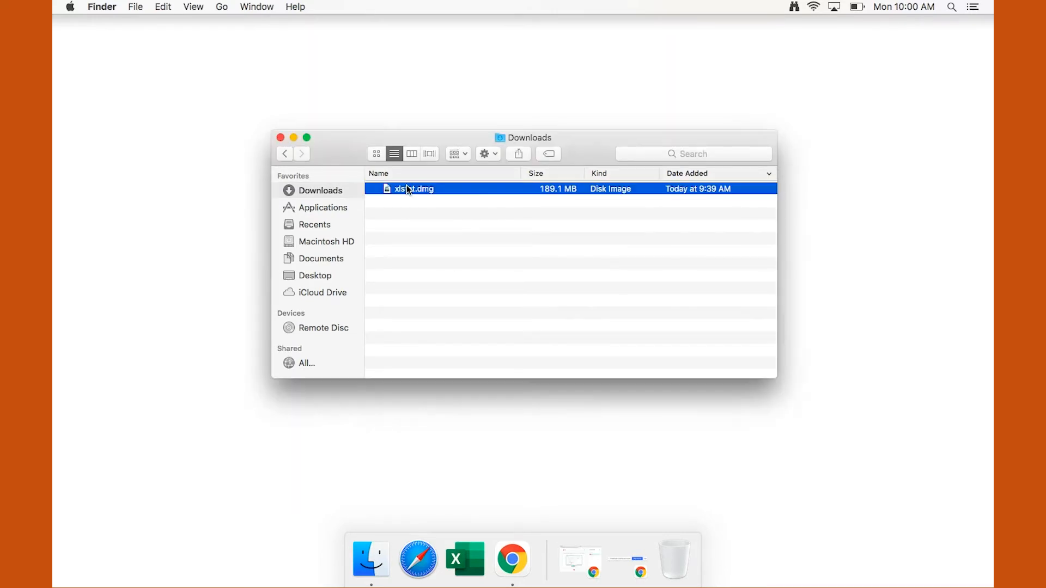
double_click(410, 189)
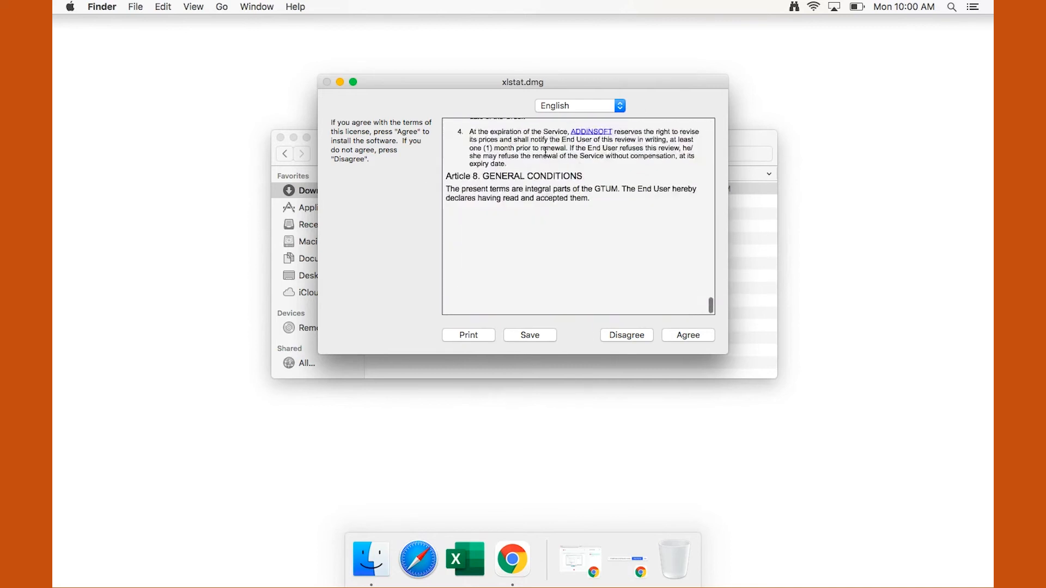
Step: Agree to the XLSTAT license so the disk image mounts showing XLSTAT.pkg
left_click(688, 336)
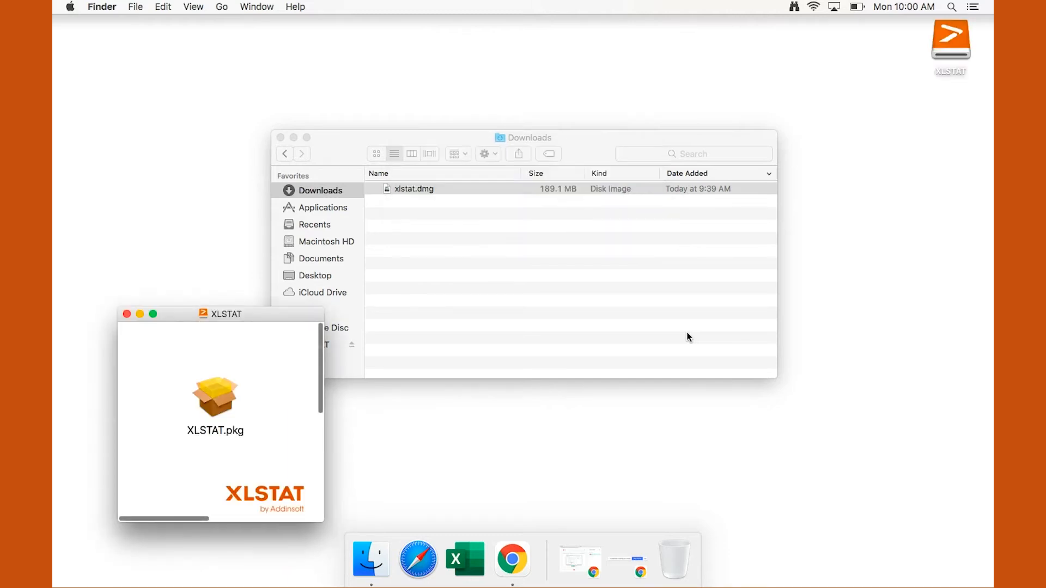
mouse_move(176, 371)
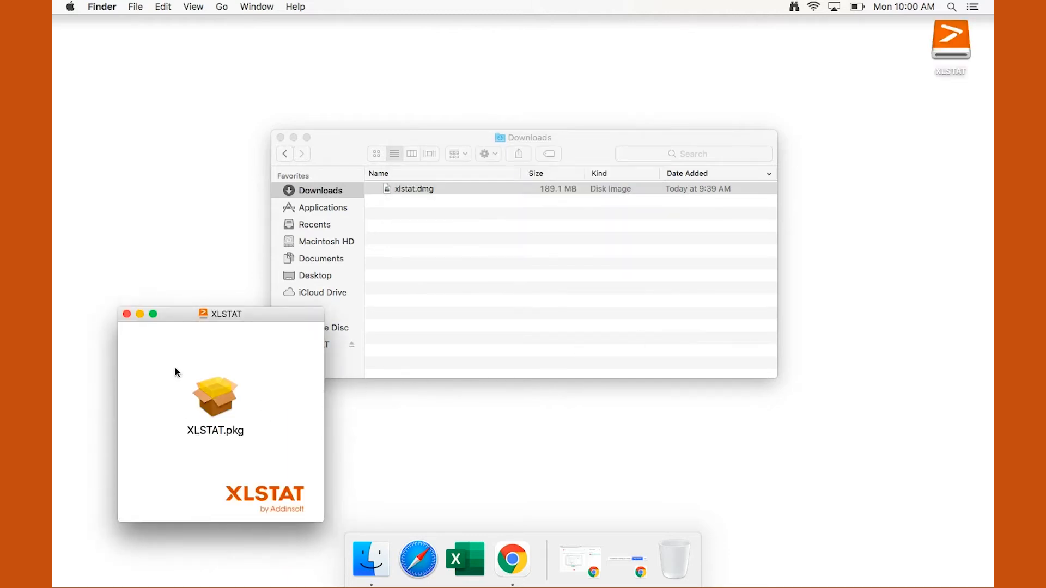
mouse_move(214, 412)
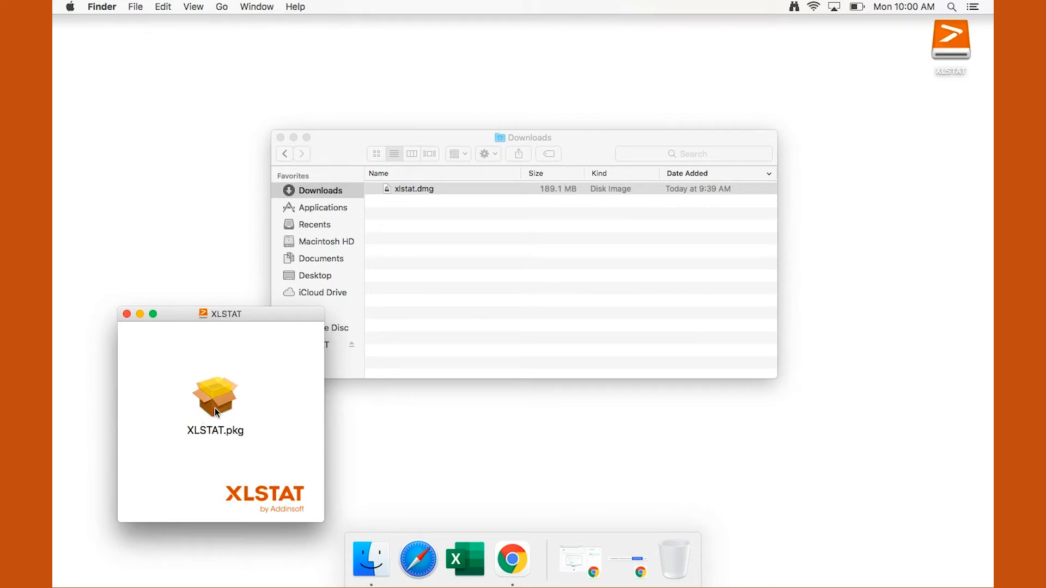
Step: Run the XLSTAT.pkg installer, authorise it with the admin password, and close it when finished
double_click(215, 399)
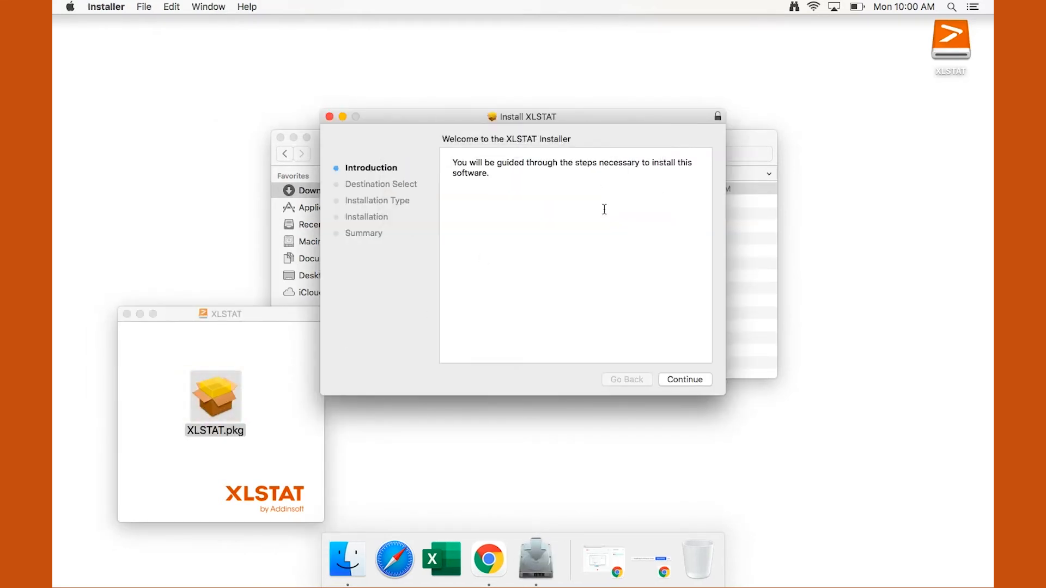
left_click(684, 379)
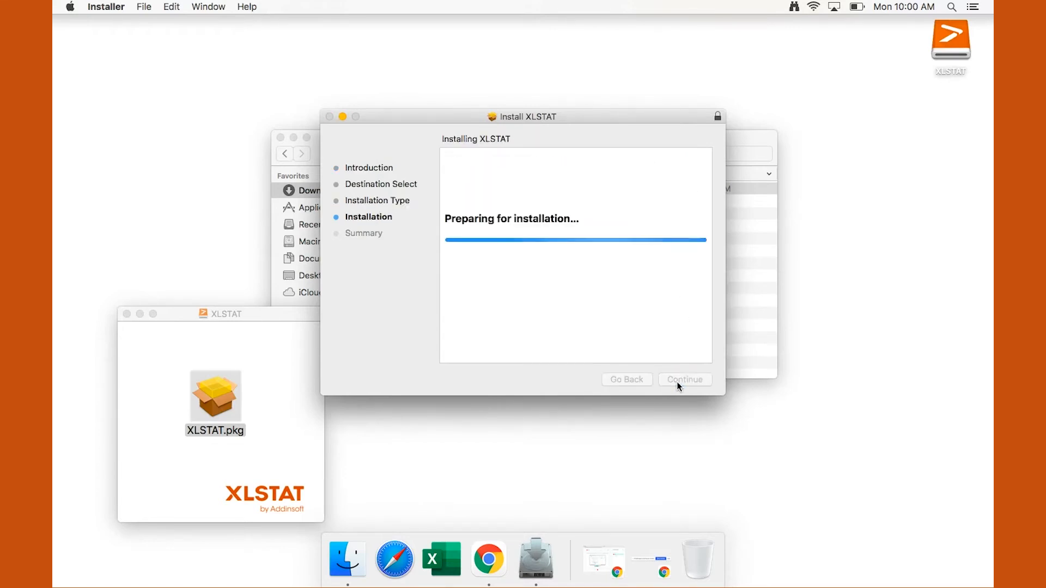
type("••")
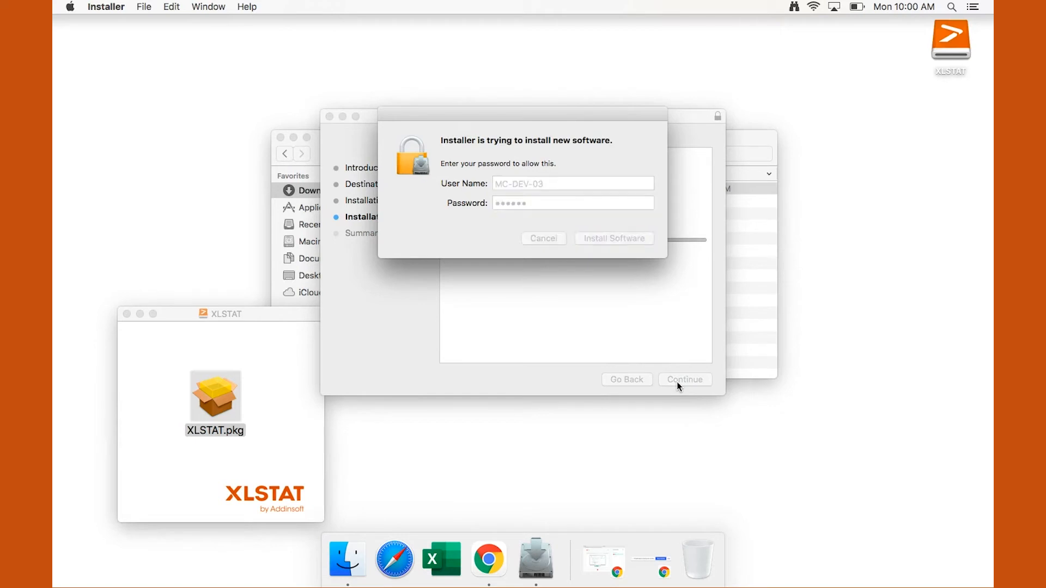
left_click(614, 238)
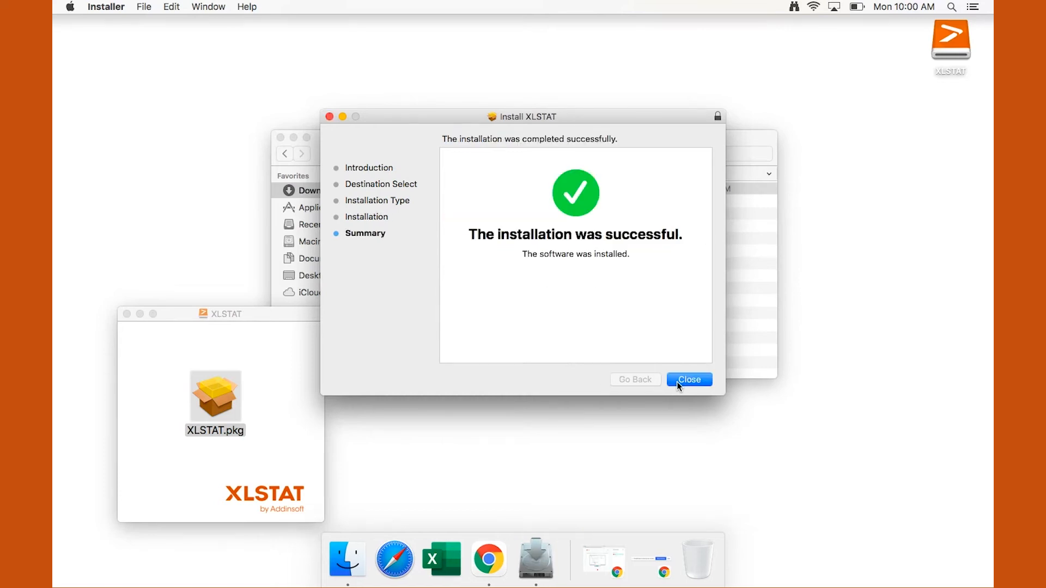
left_click(689, 379)
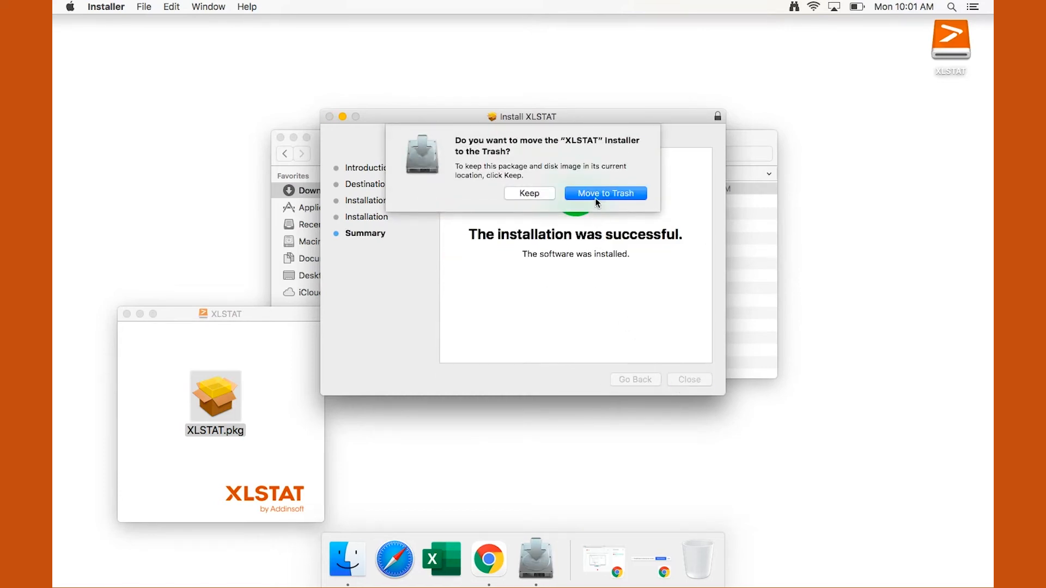
Step: Move the XLSTAT installer to the Trash and eject the mounted XLSTAT disk image
left_click(606, 194)
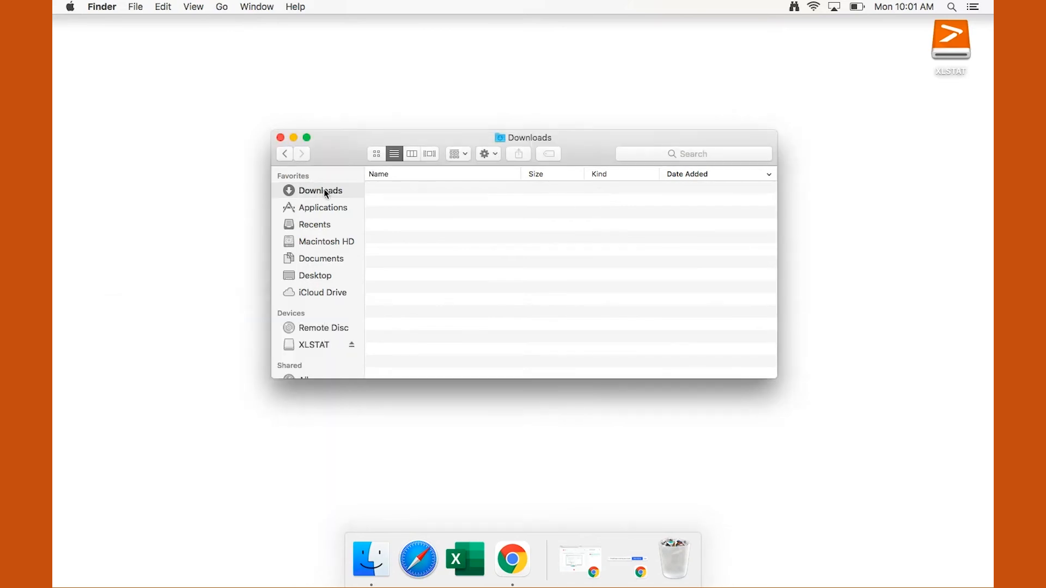
left_click_drag(950, 37, 698, 534)
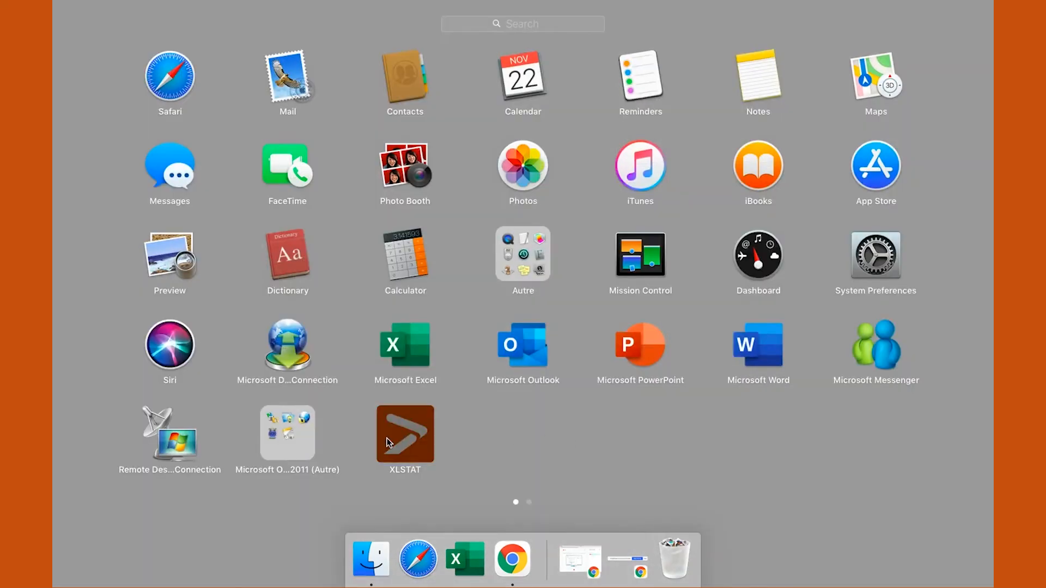
Step: Launch XLSTAT from Launchpad and keep its icon in the Dock
left_click(405, 434)
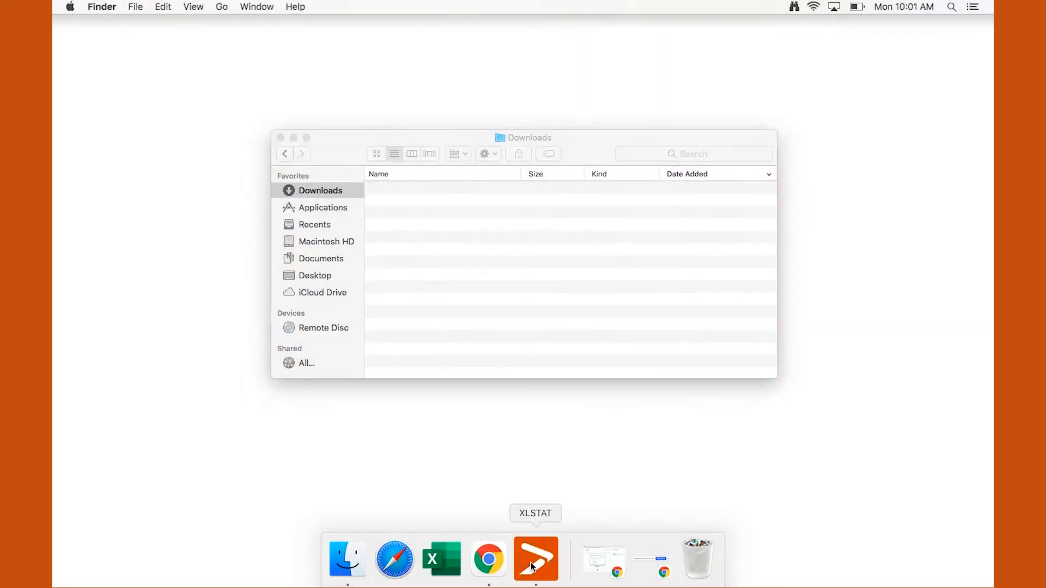
left_click(535, 559)
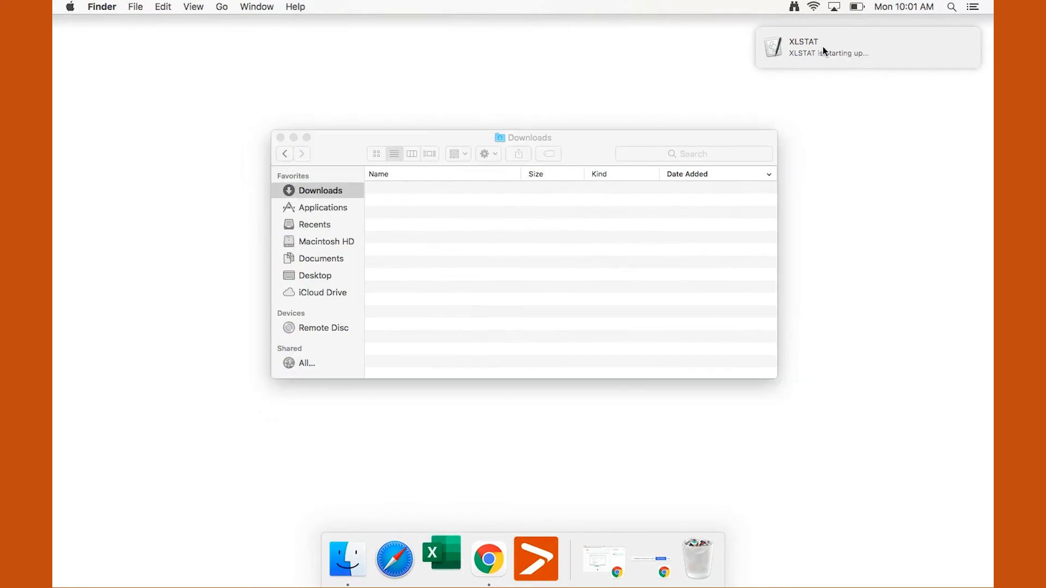
left_click(441, 559)
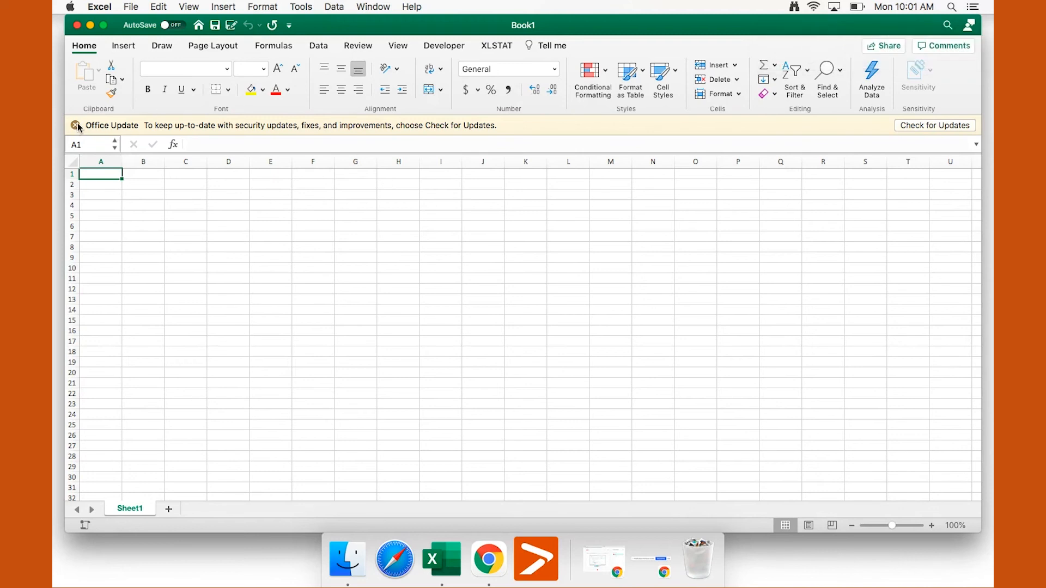
Step: Dismiss the Office update notice and show the XLSTAT ribbon tab with its main menu open
left_click(75, 125)
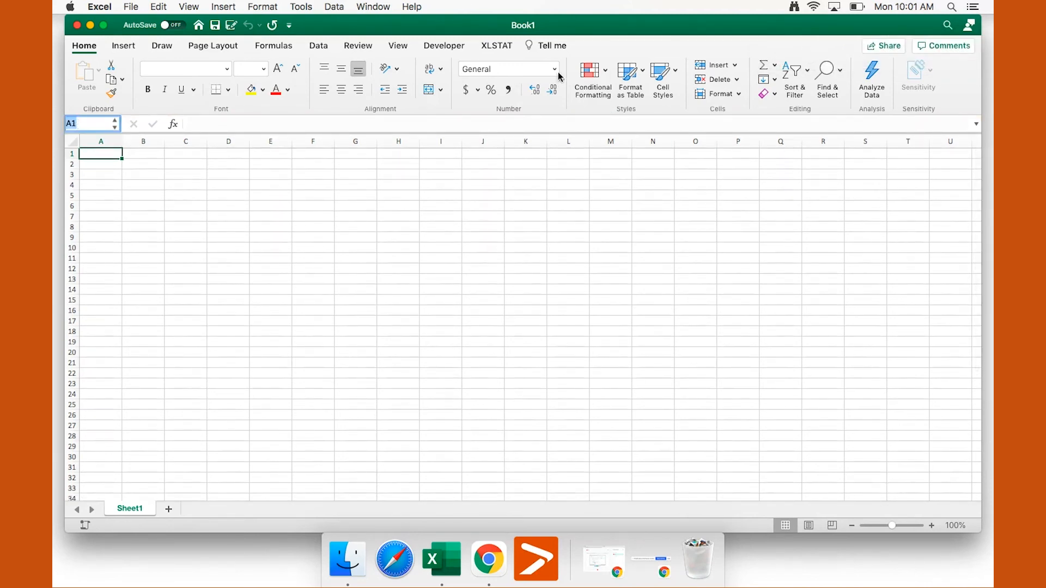
left_click(496, 46)
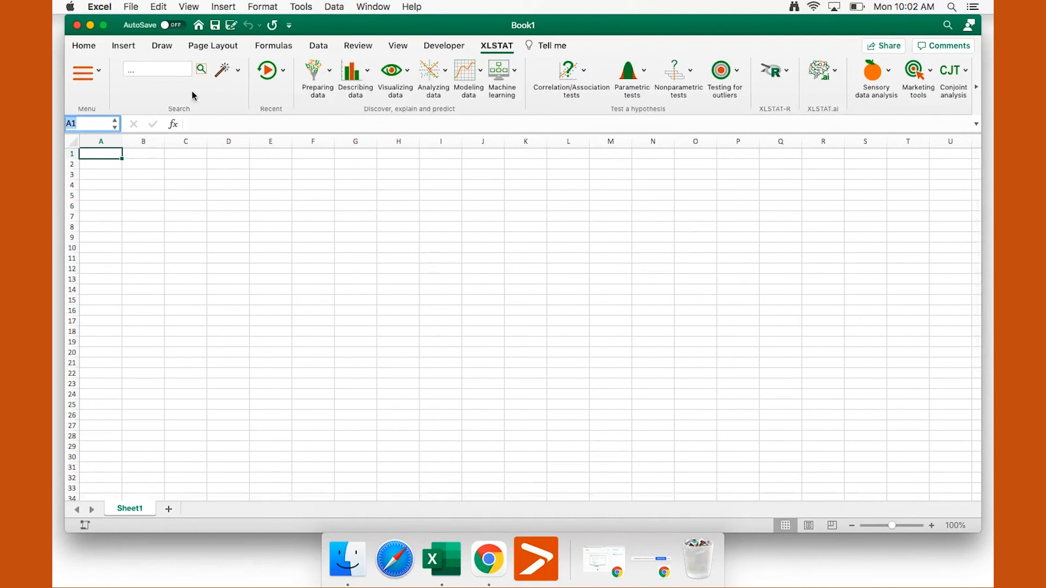
left_click(86, 70)
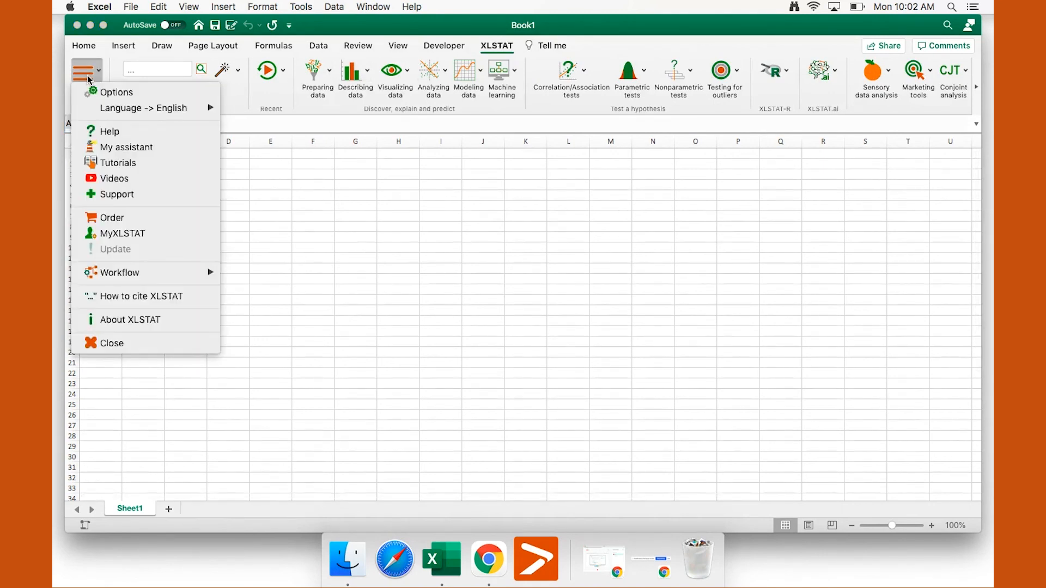